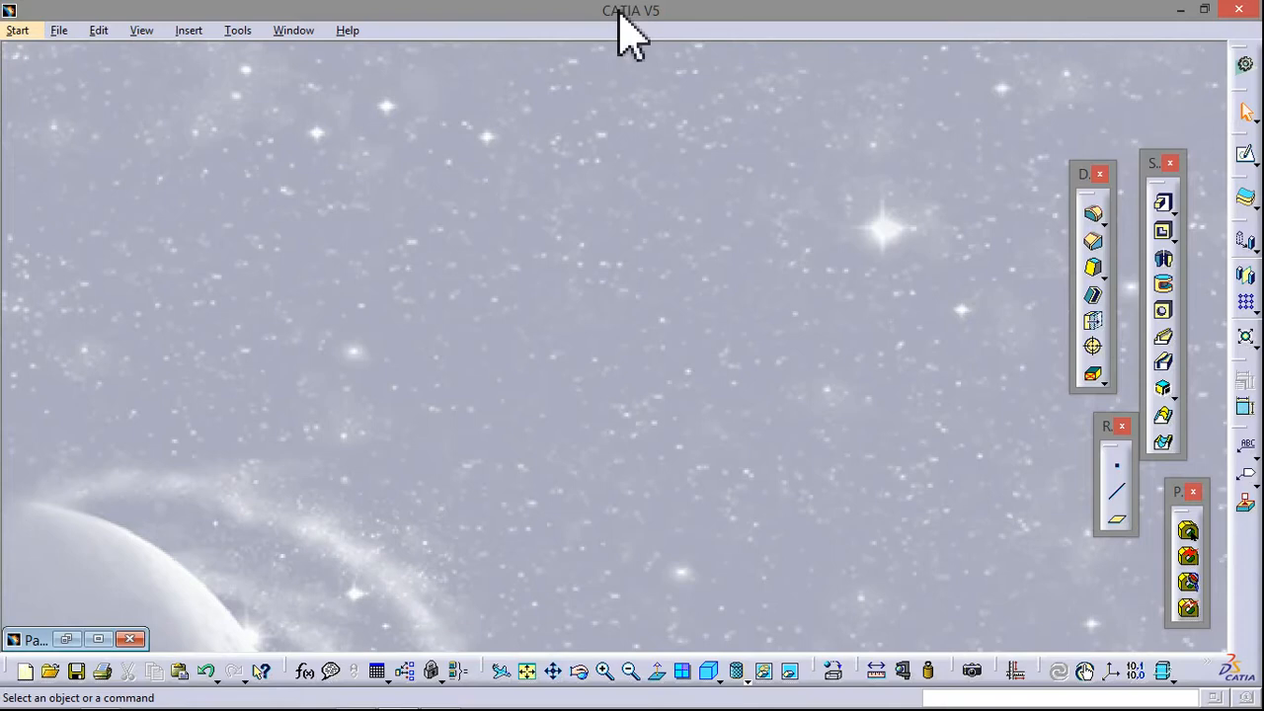
pyautogui.moveTo(580, 30)
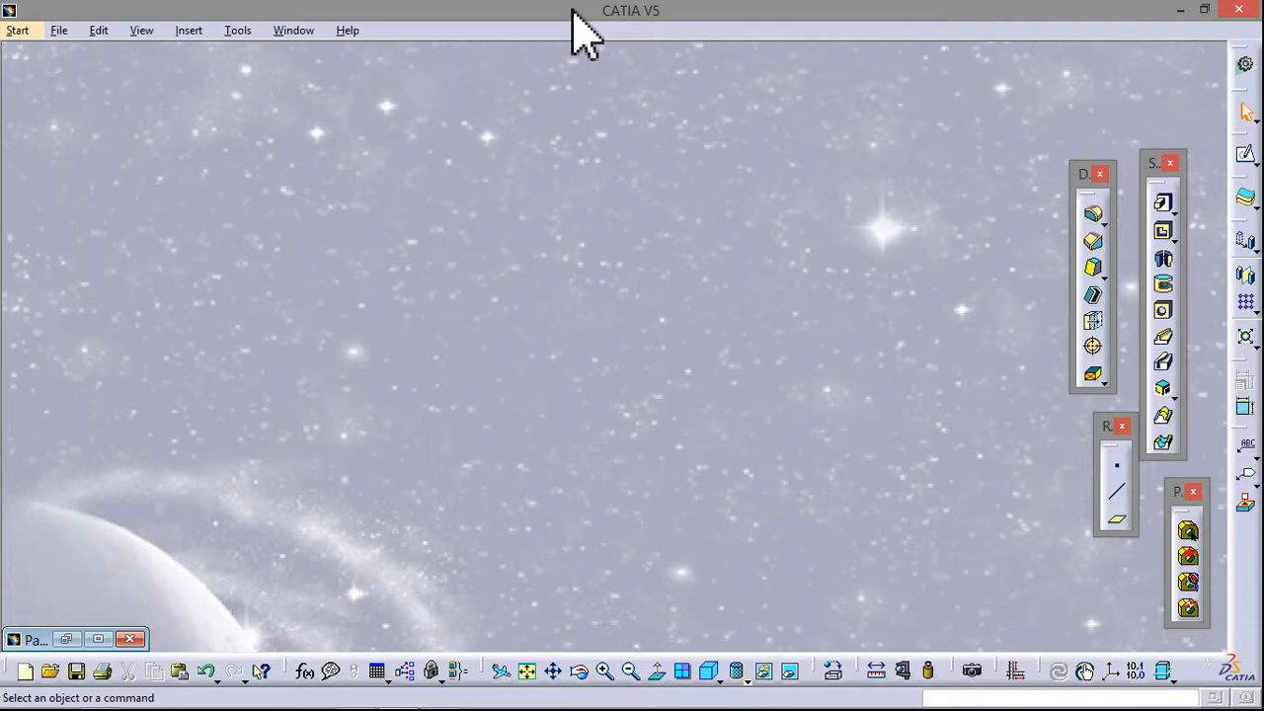
pyautogui.moveTo(503, 208)
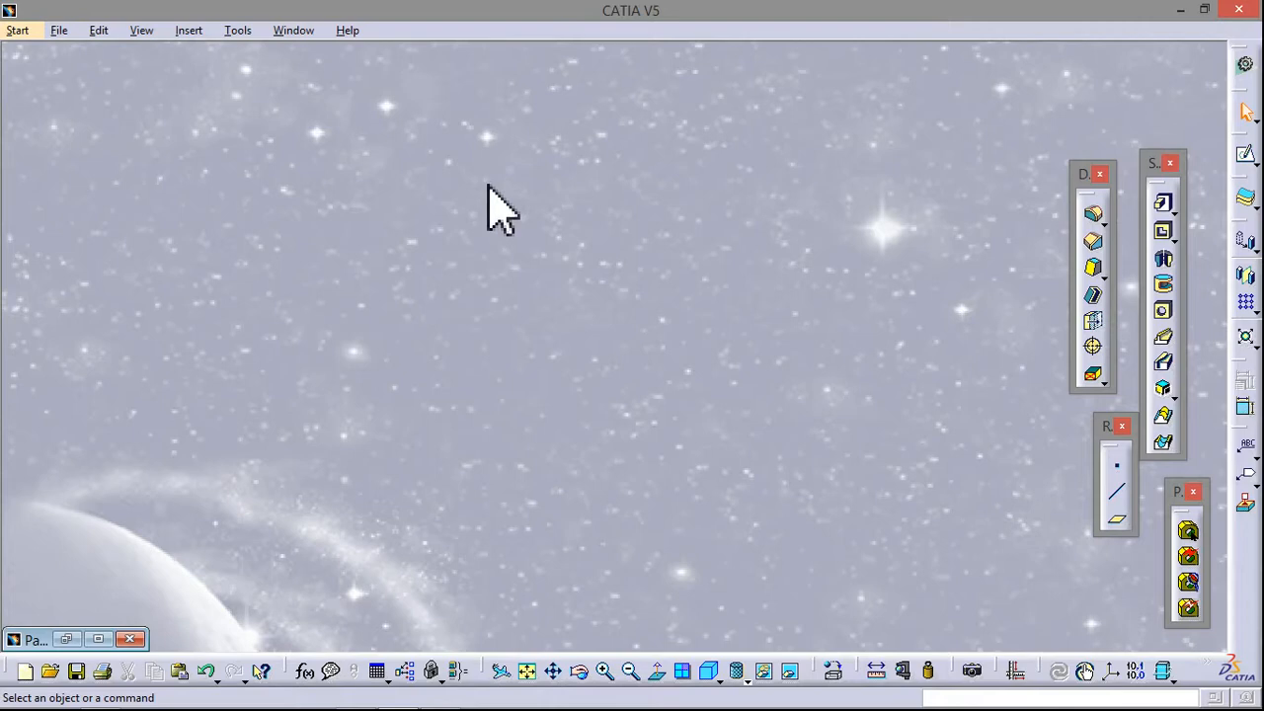
pyautogui.moveTo(182, 43)
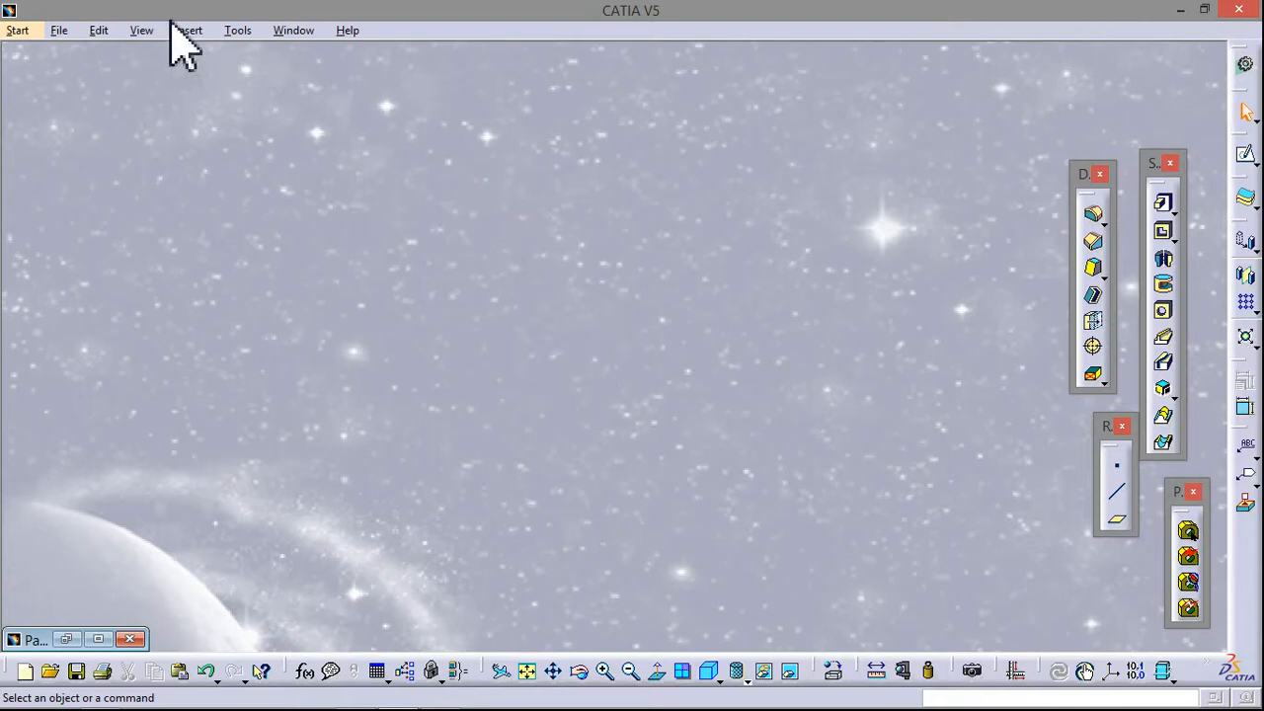
# Step: Restore the minimized Part1 window and enter the Sketcher on the block's face
pyautogui.click(237, 29)
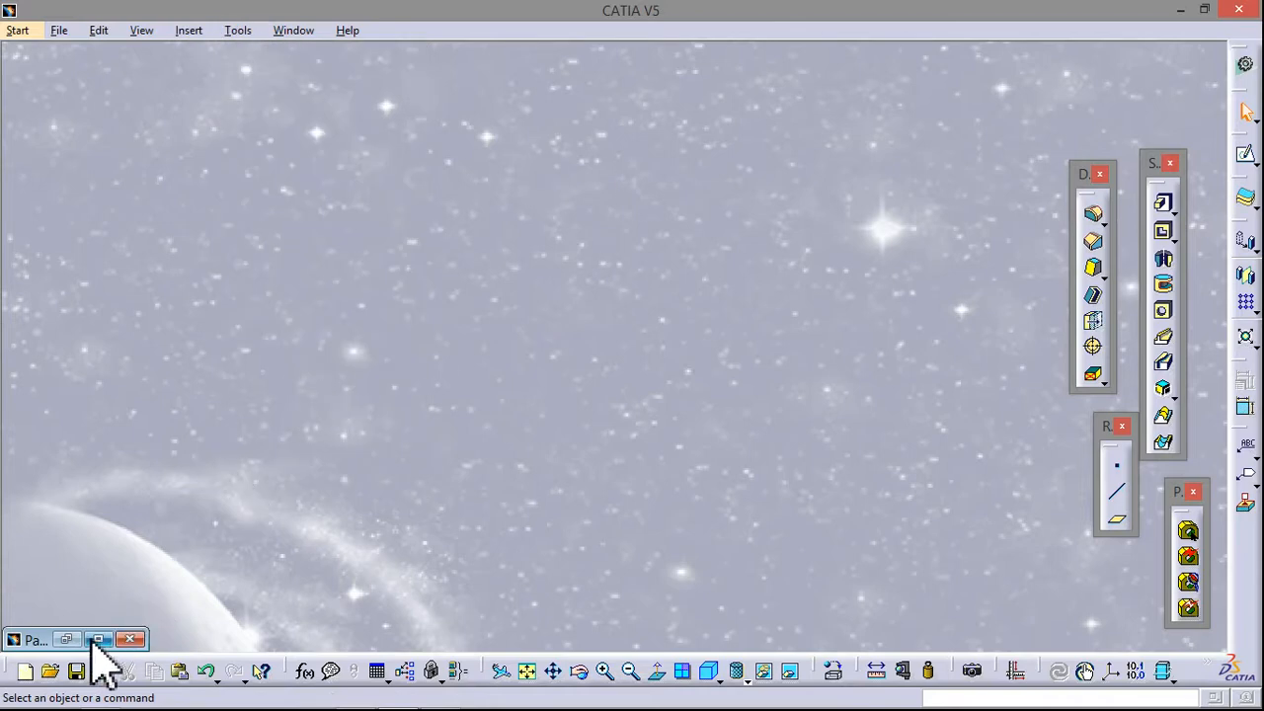
pyautogui.click(99, 640)
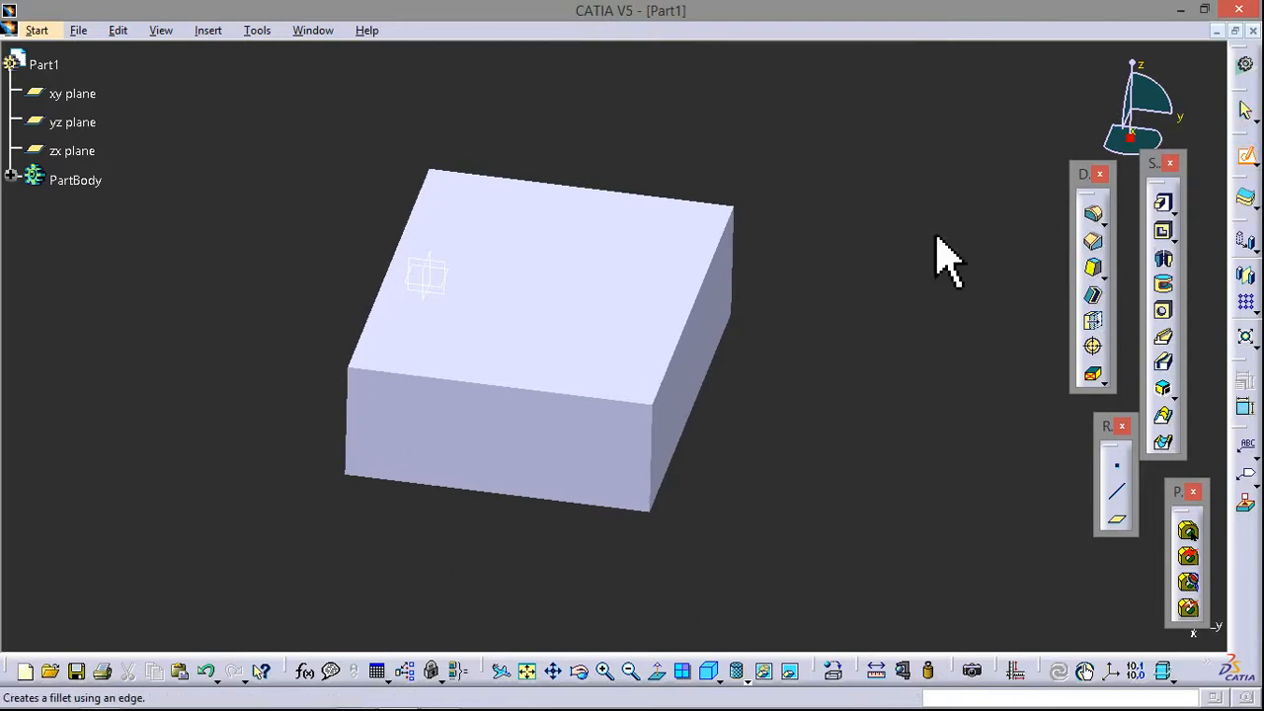
pyautogui.click(71, 93)
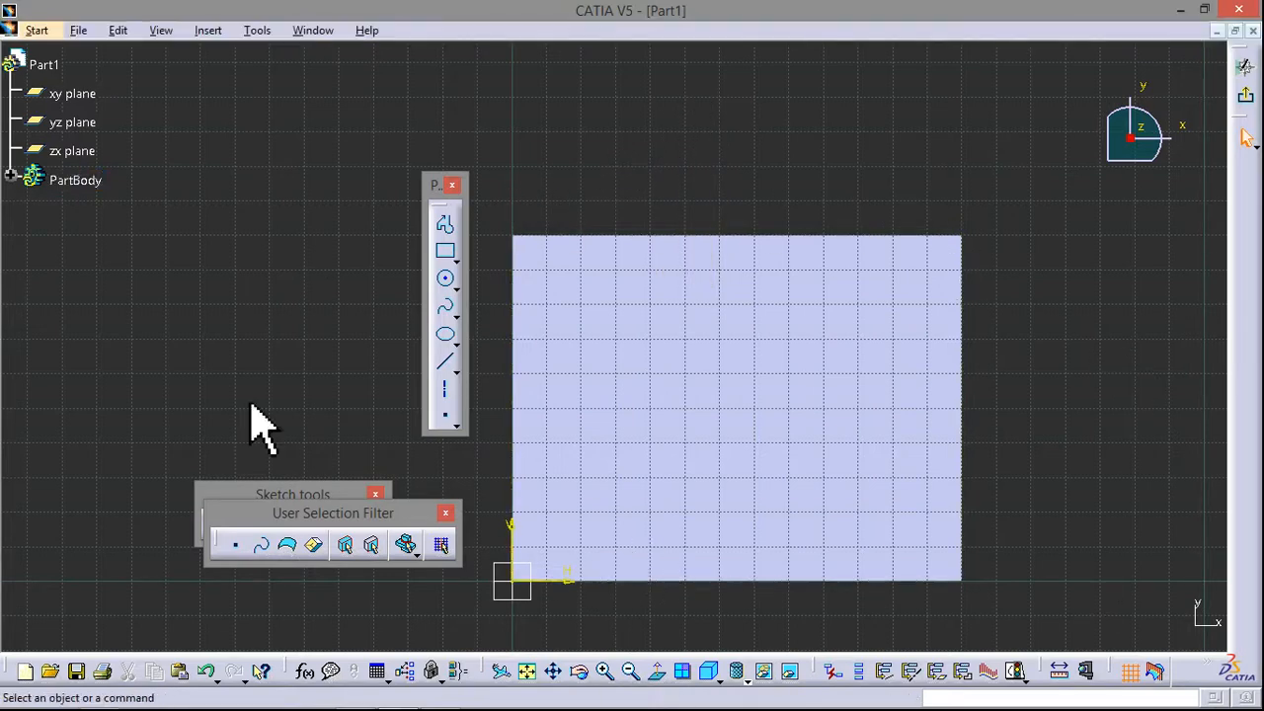
pyautogui.moveTo(632, 458)
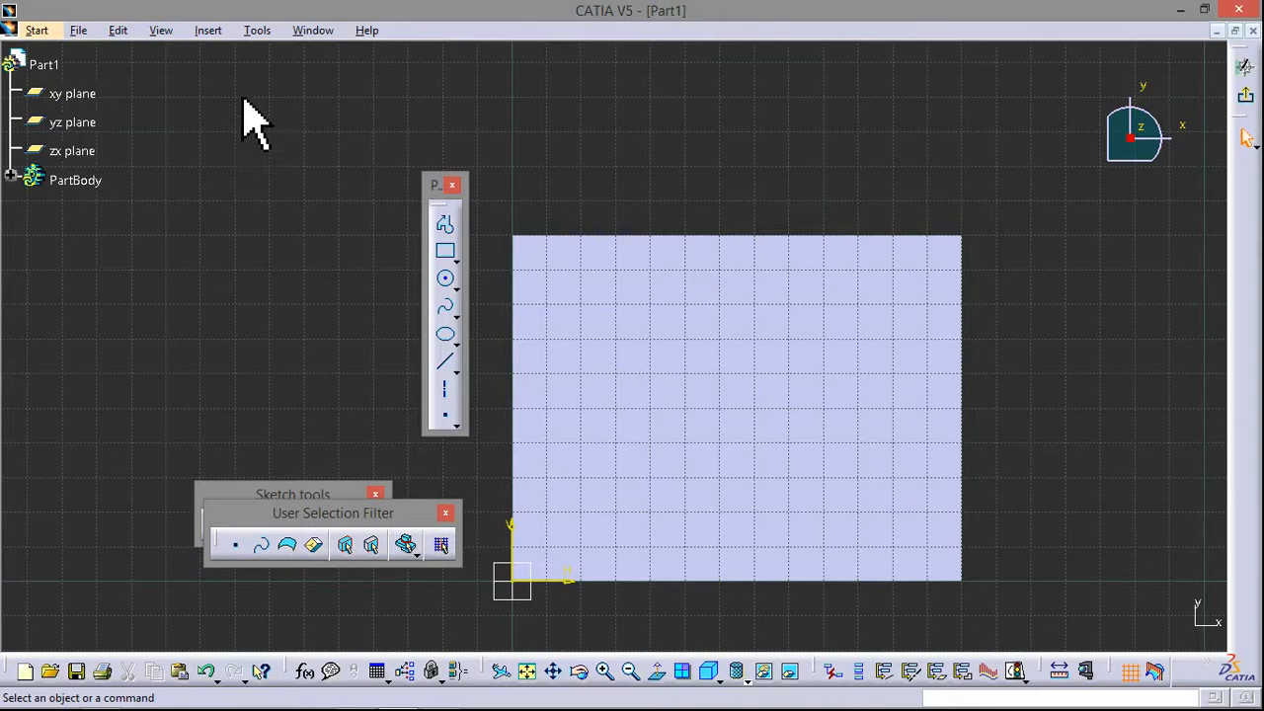
# Step: Restore all toolbars to their default positions via Tools > Customize > Toolbars
pyautogui.click(257, 30)
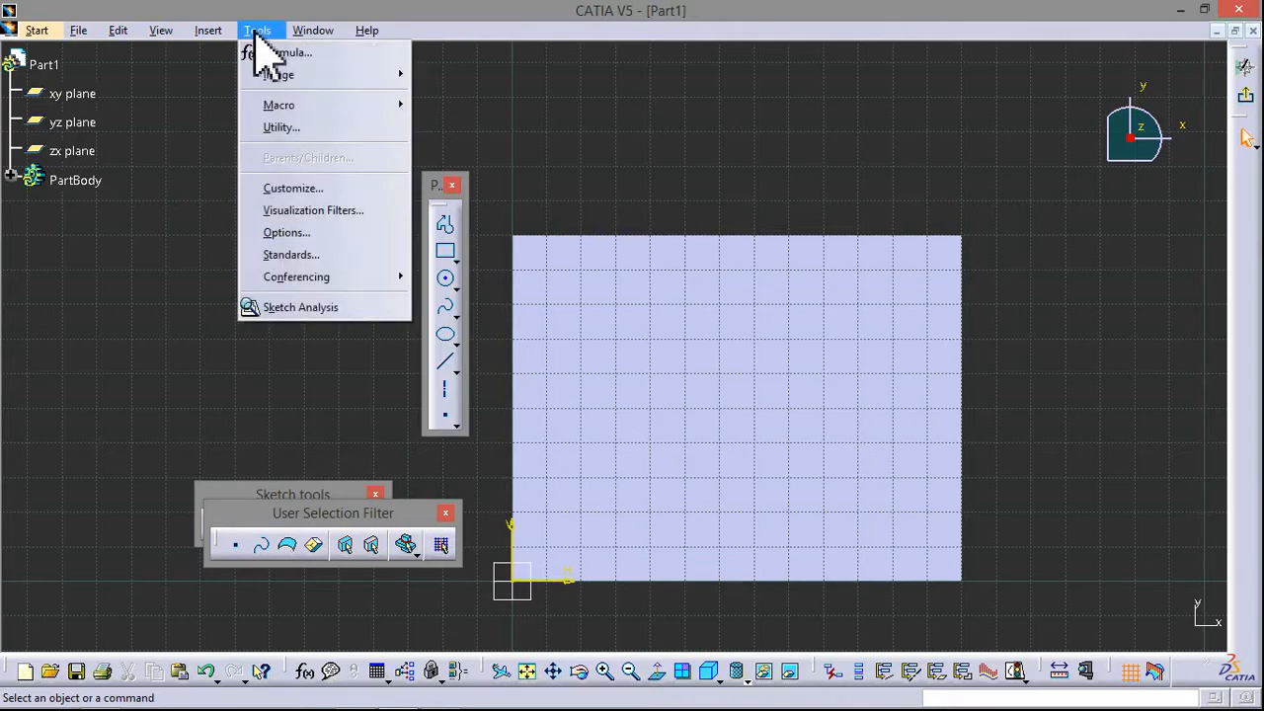
pyautogui.click(293, 188)
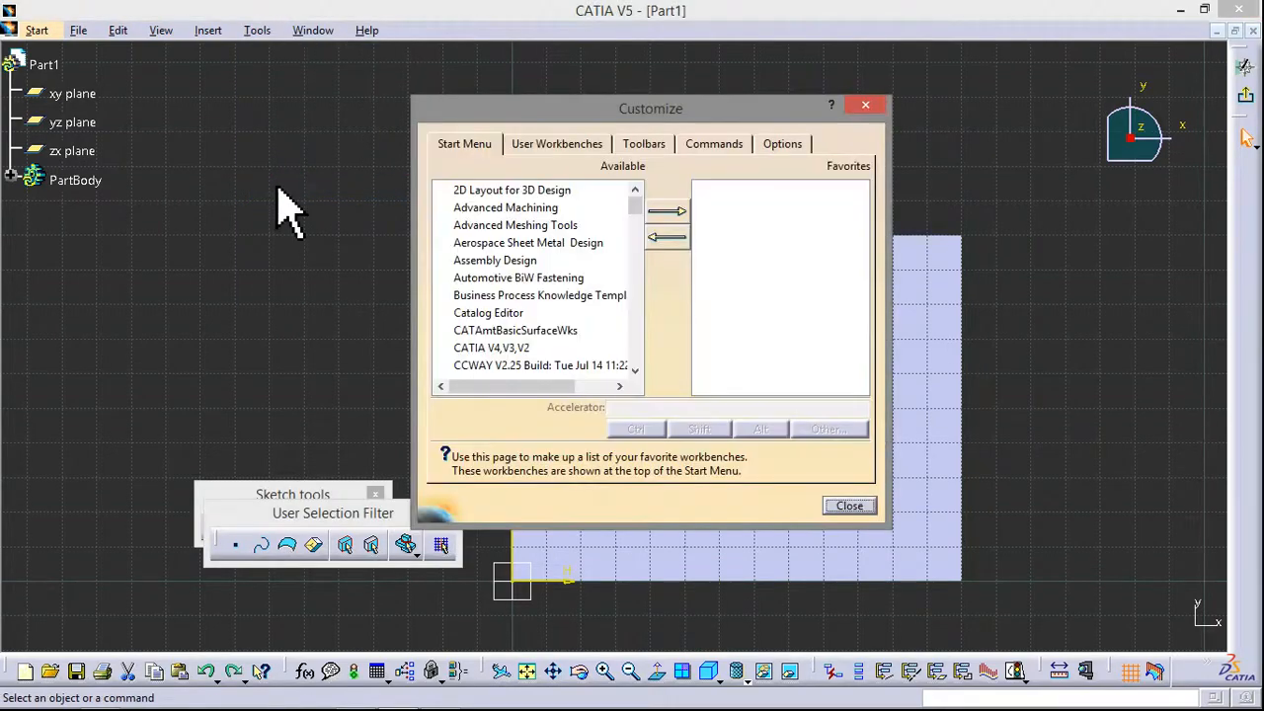
pyautogui.click(644, 142)
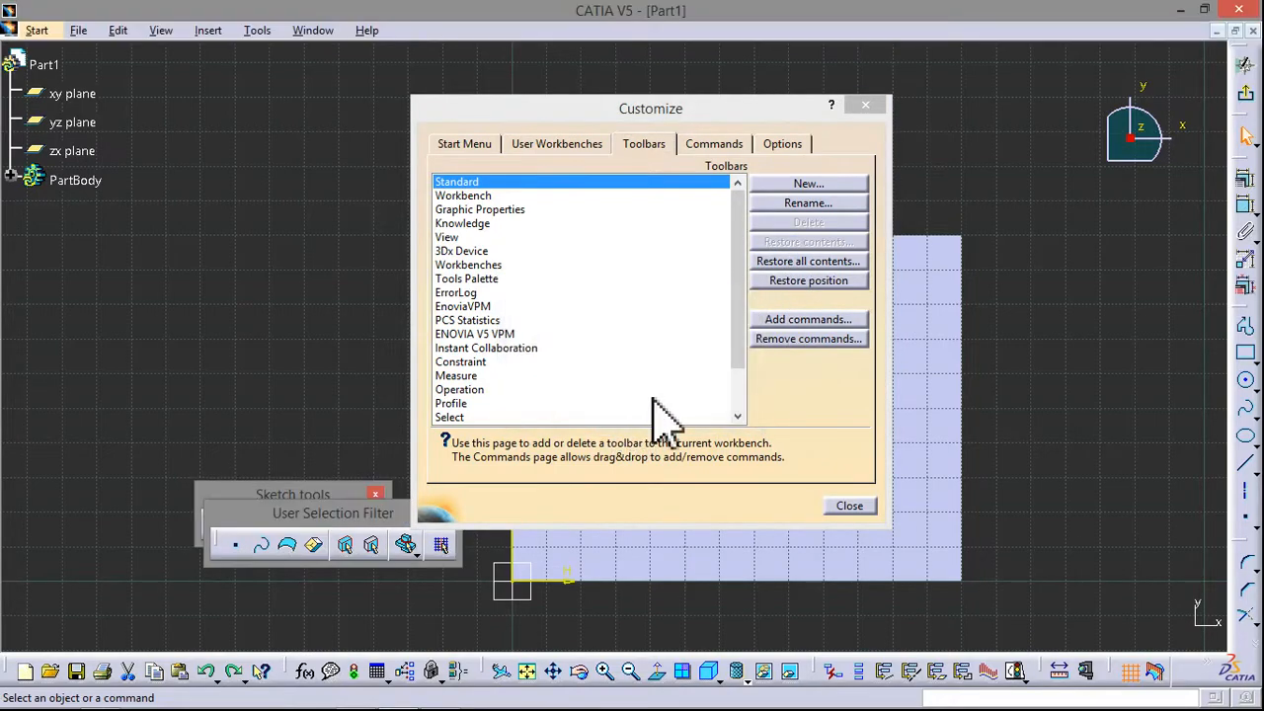
pyautogui.click(849, 506)
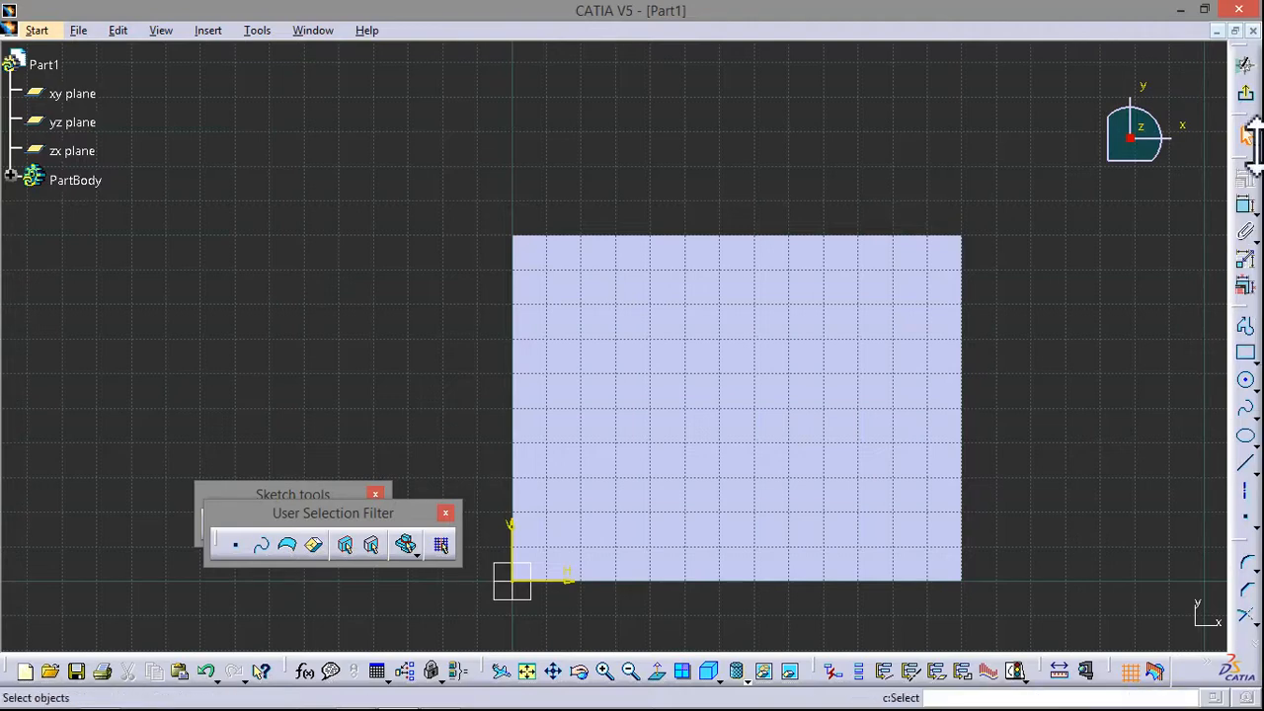
pyautogui.moveTo(553, 201)
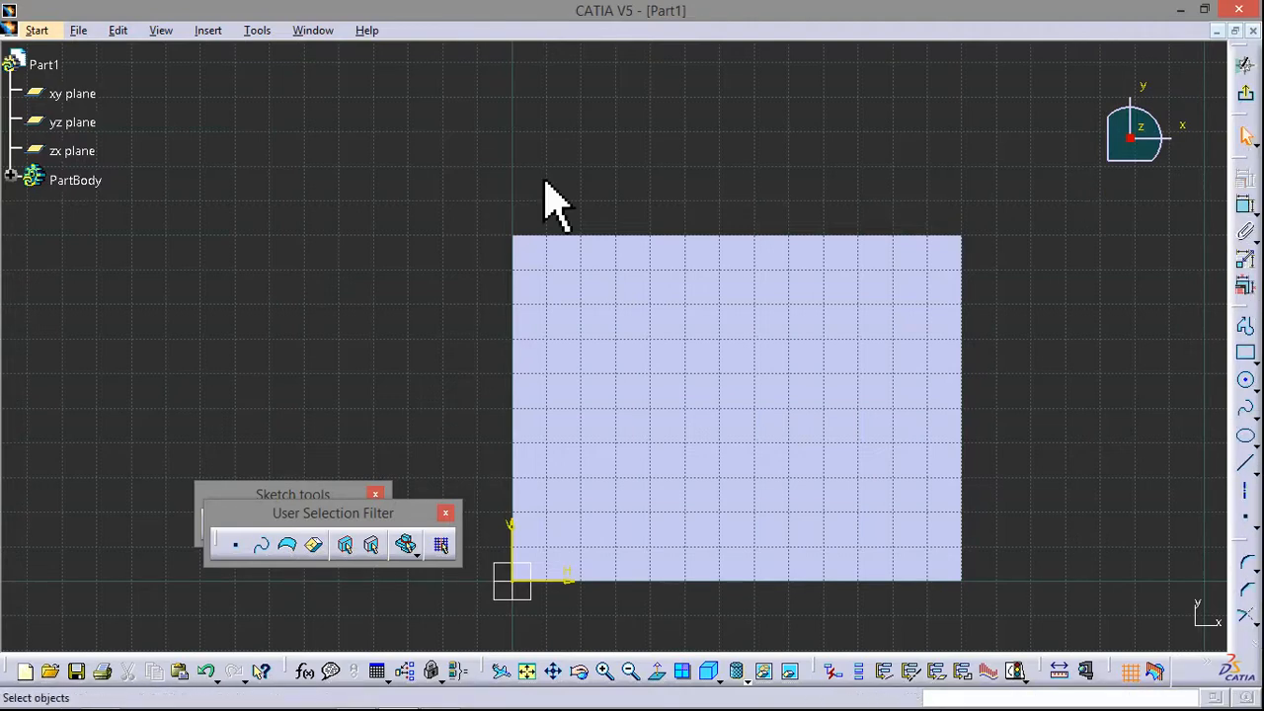
pyautogui.moveTo(470, 218)
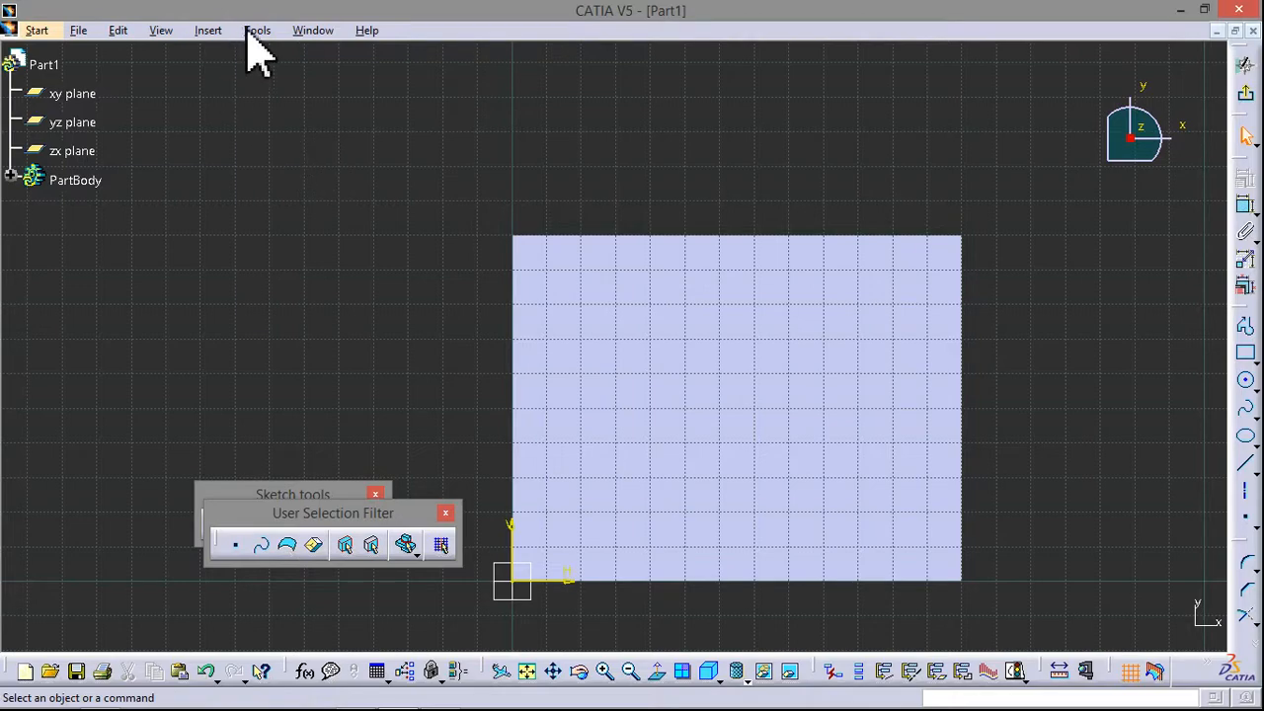
# Step: Reach the Visualization colour settings under Options > General > Display
pyautogui.click(257, 30)
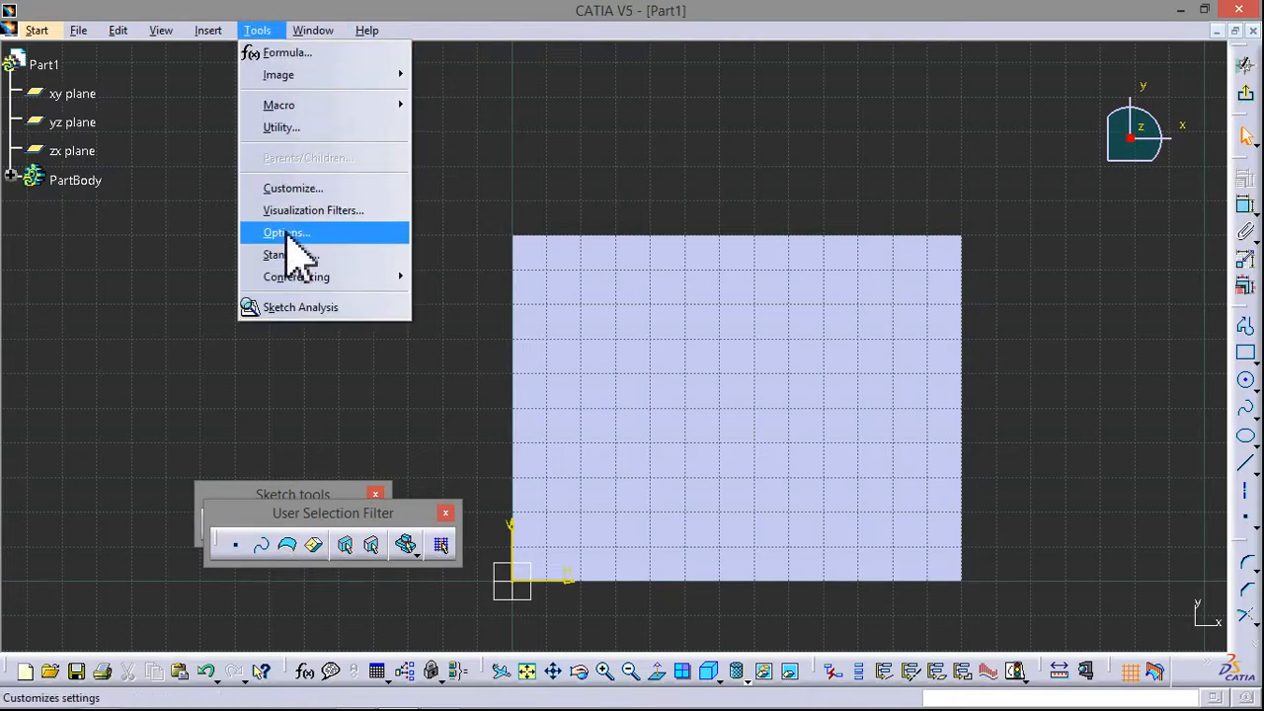
pyautogui.click(286, 234)
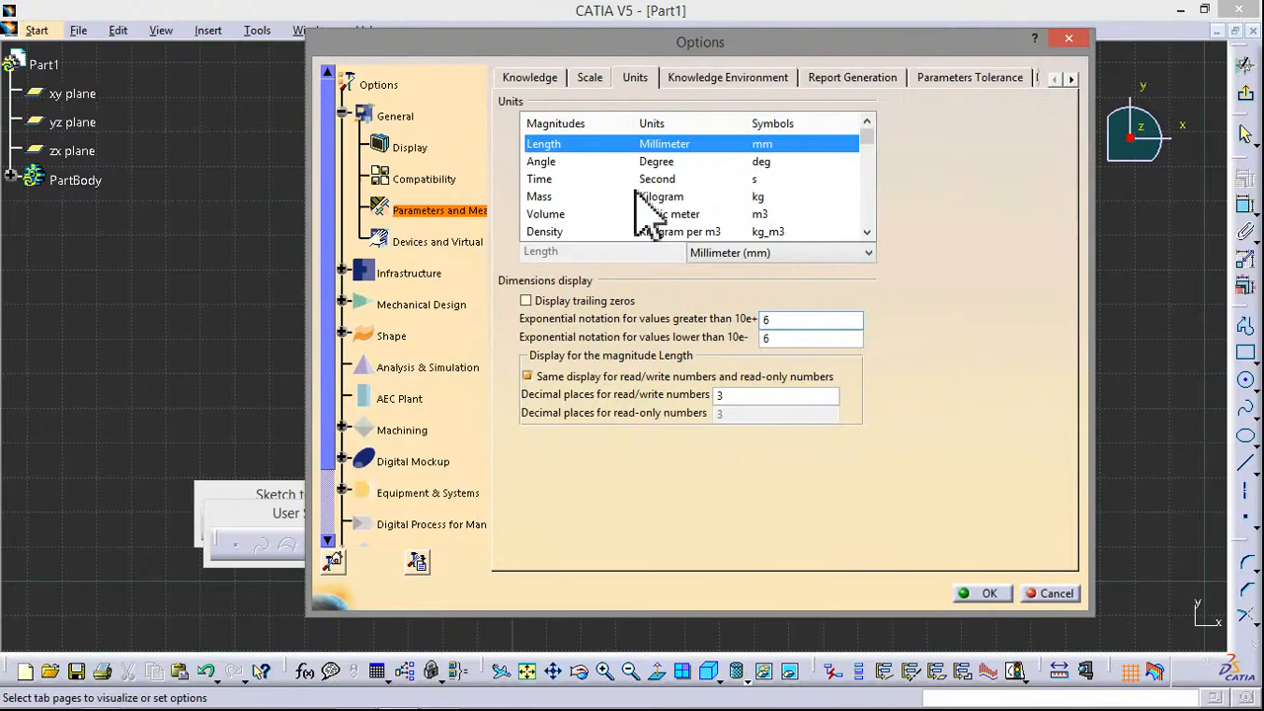
pyautogui.click(395, 115)
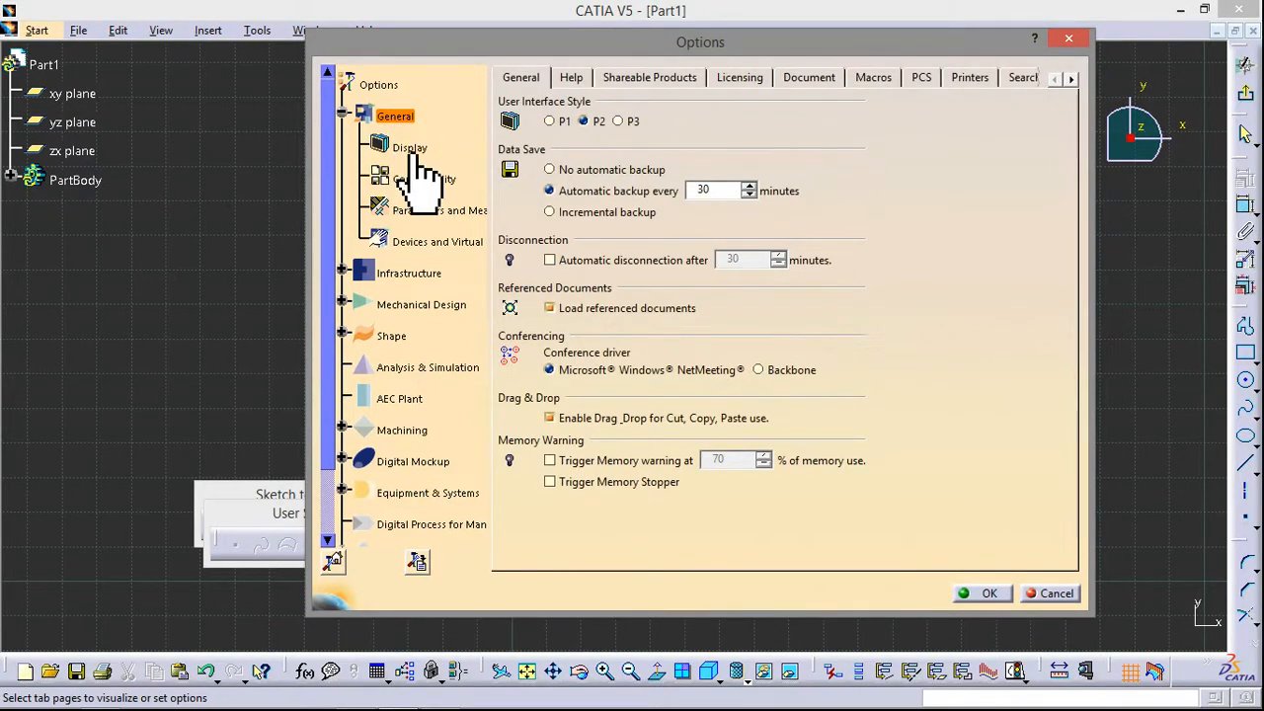
pyautogui.click(409, 146)
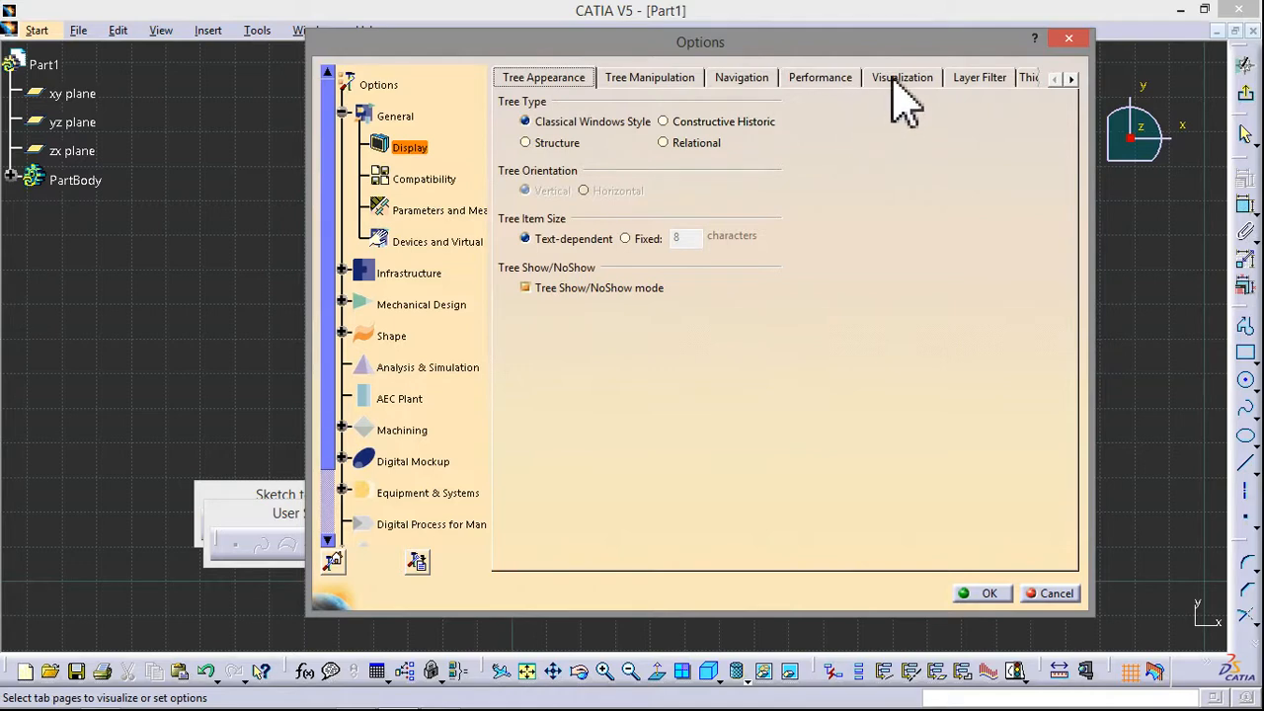
pyautogui.click(901, 77)
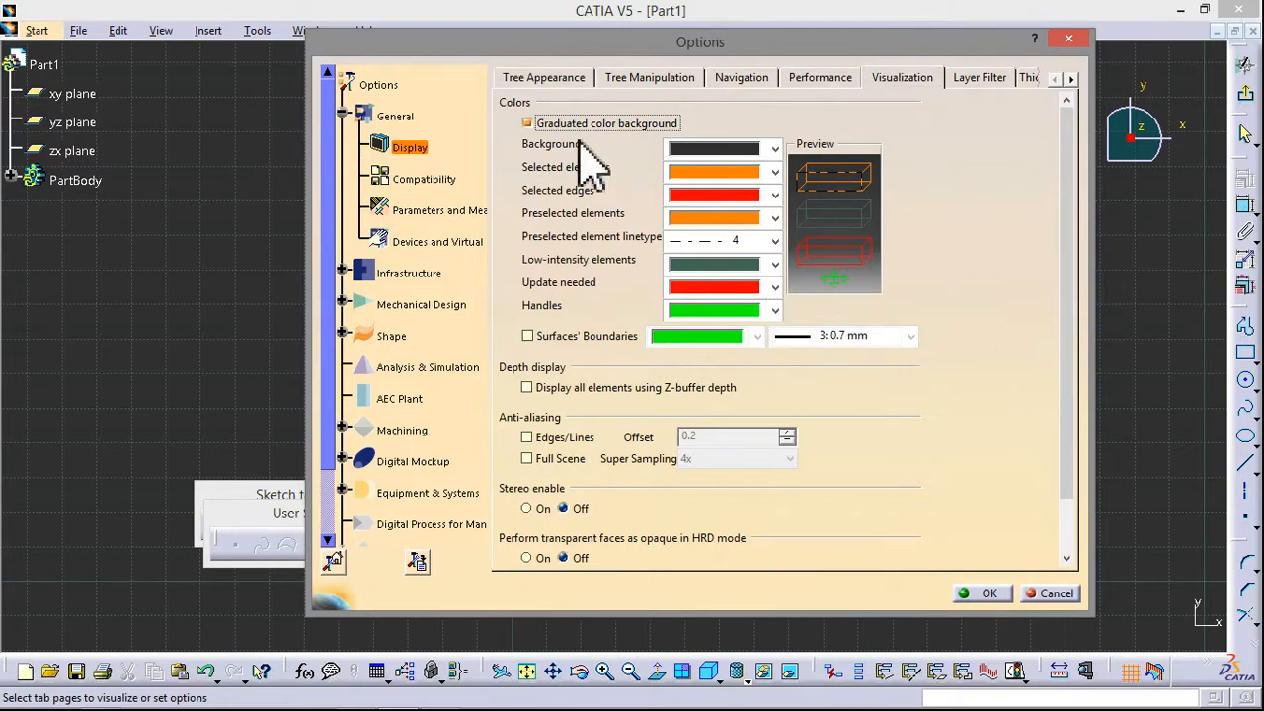
pyautogui.click(526, 122)
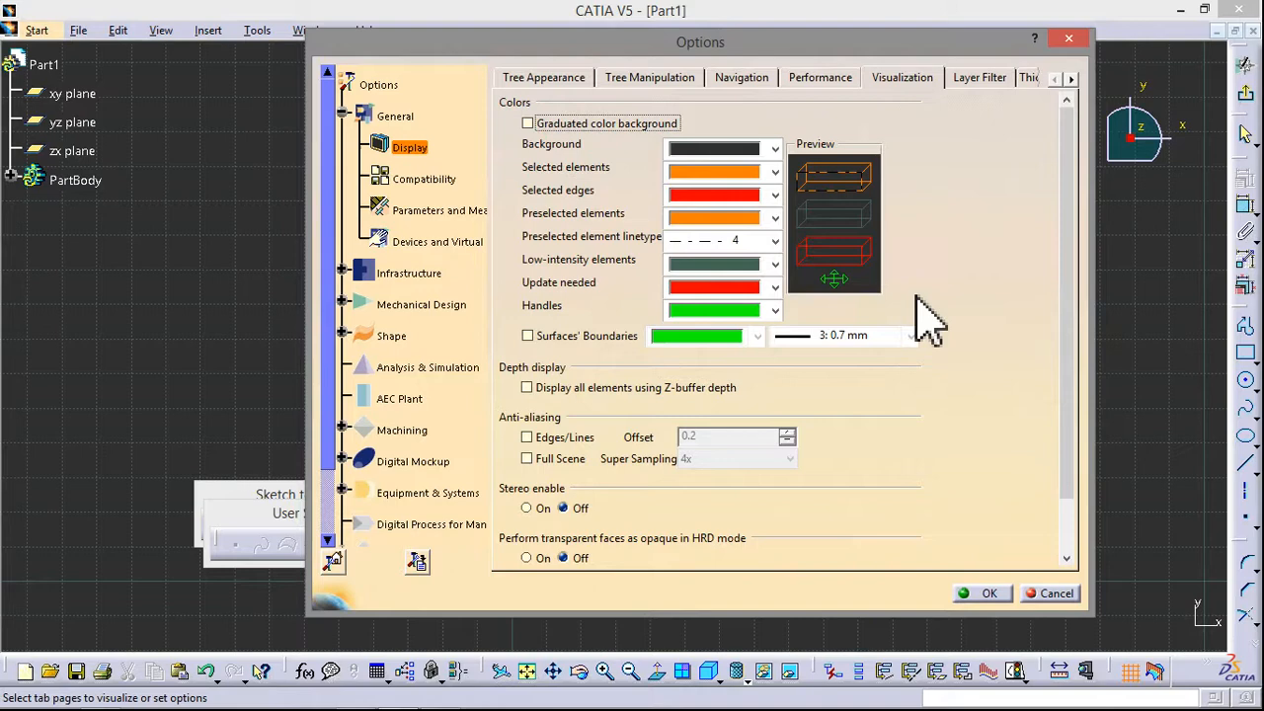
# Step: Try orange and white backgrounds, revert to dark grey, and confirm the options
pyautogui.click(774, 148)
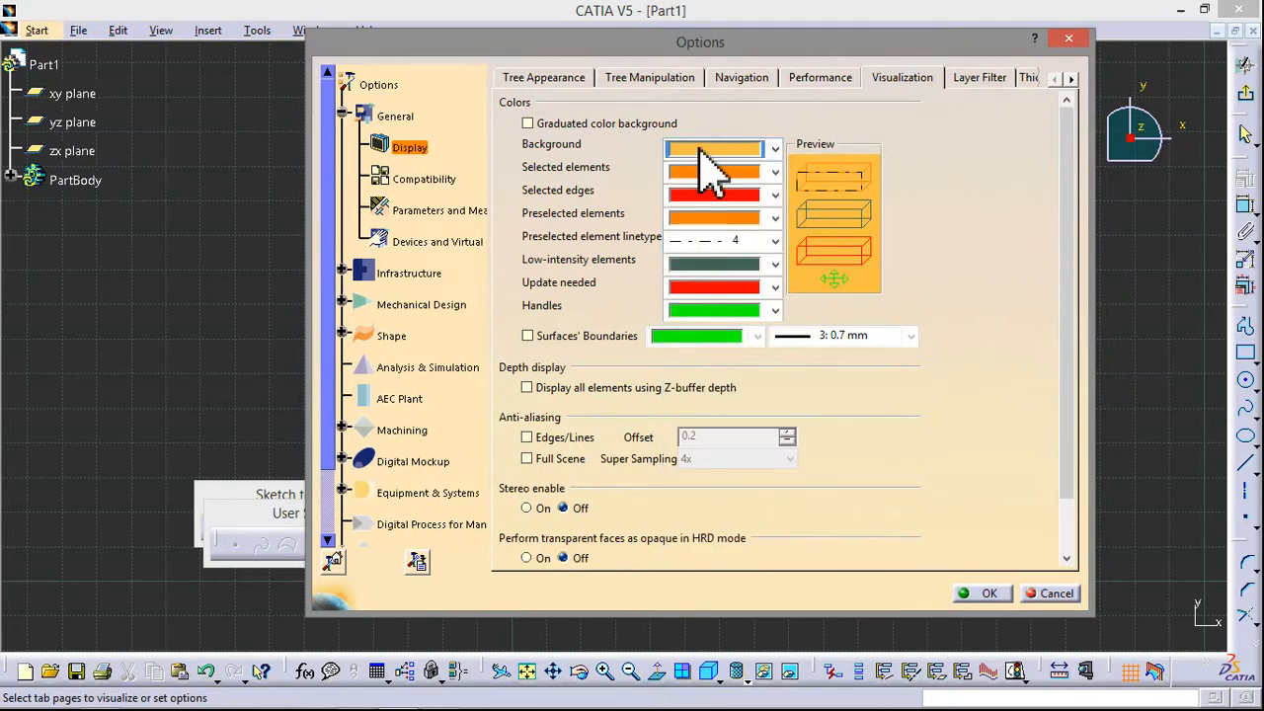
pyautogui.click(775, 148)
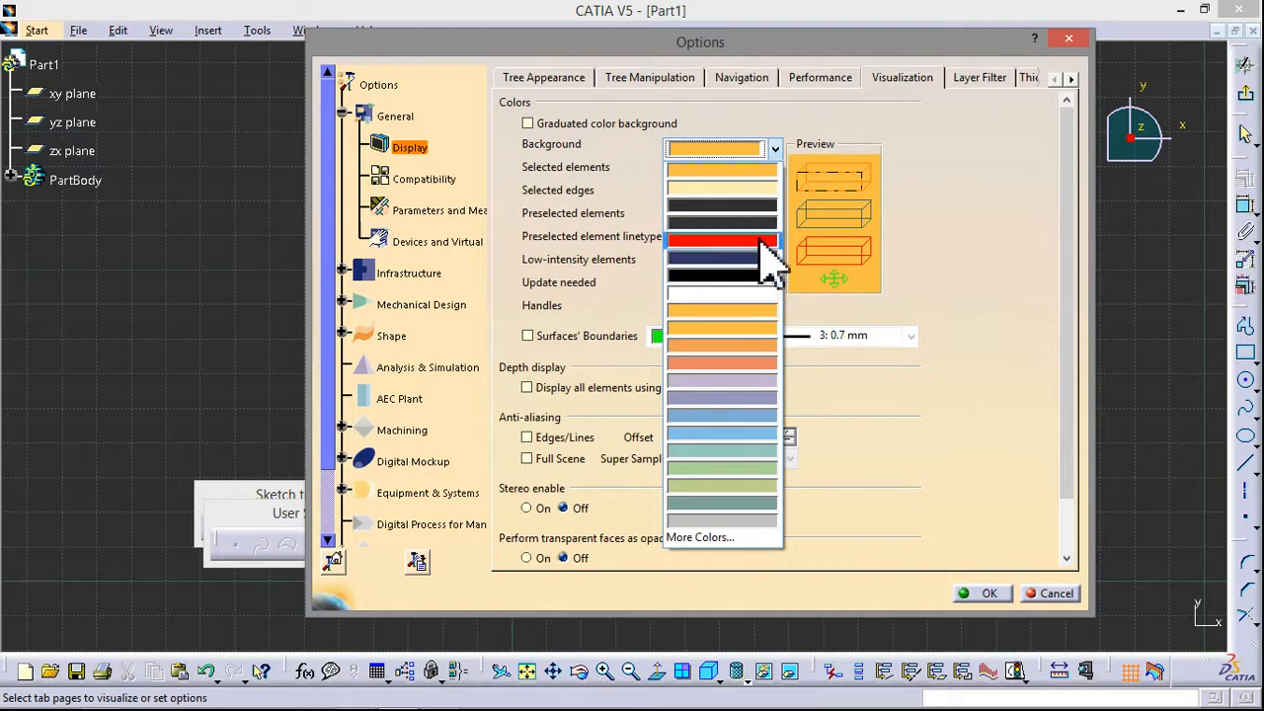
pyautogui.moveTo(735, 233)
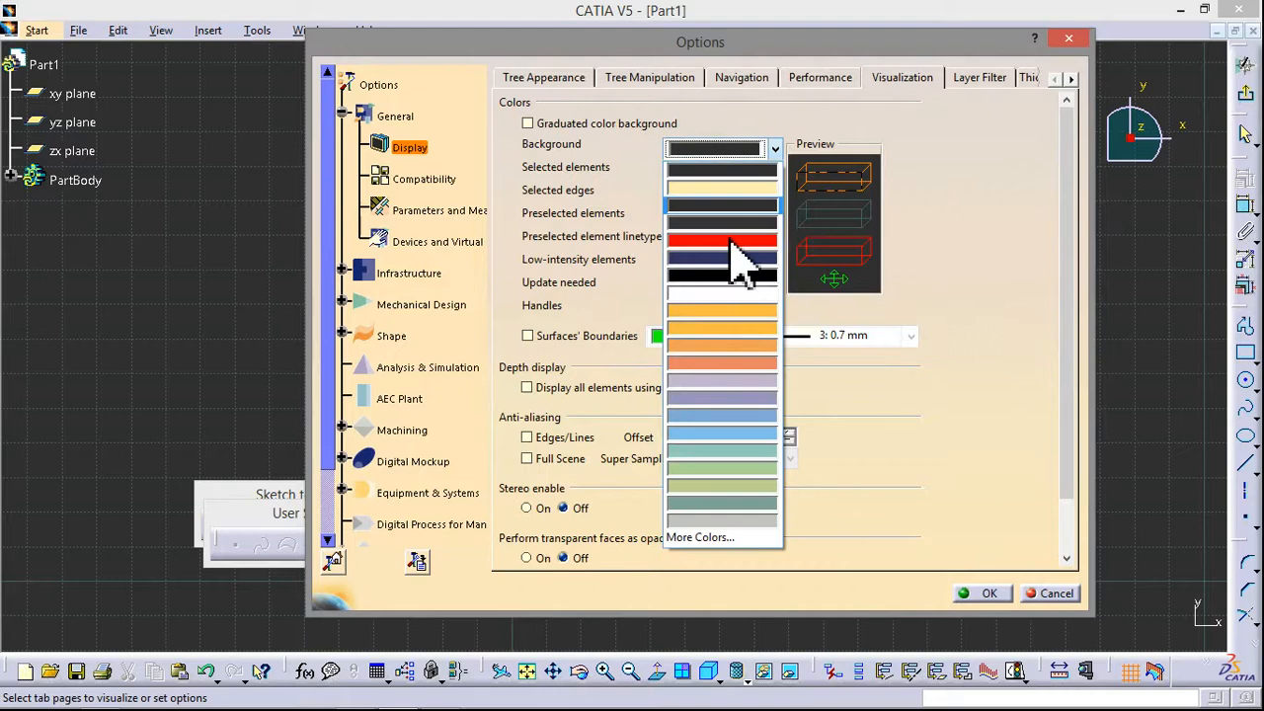
pyautogui.click(721, 294)
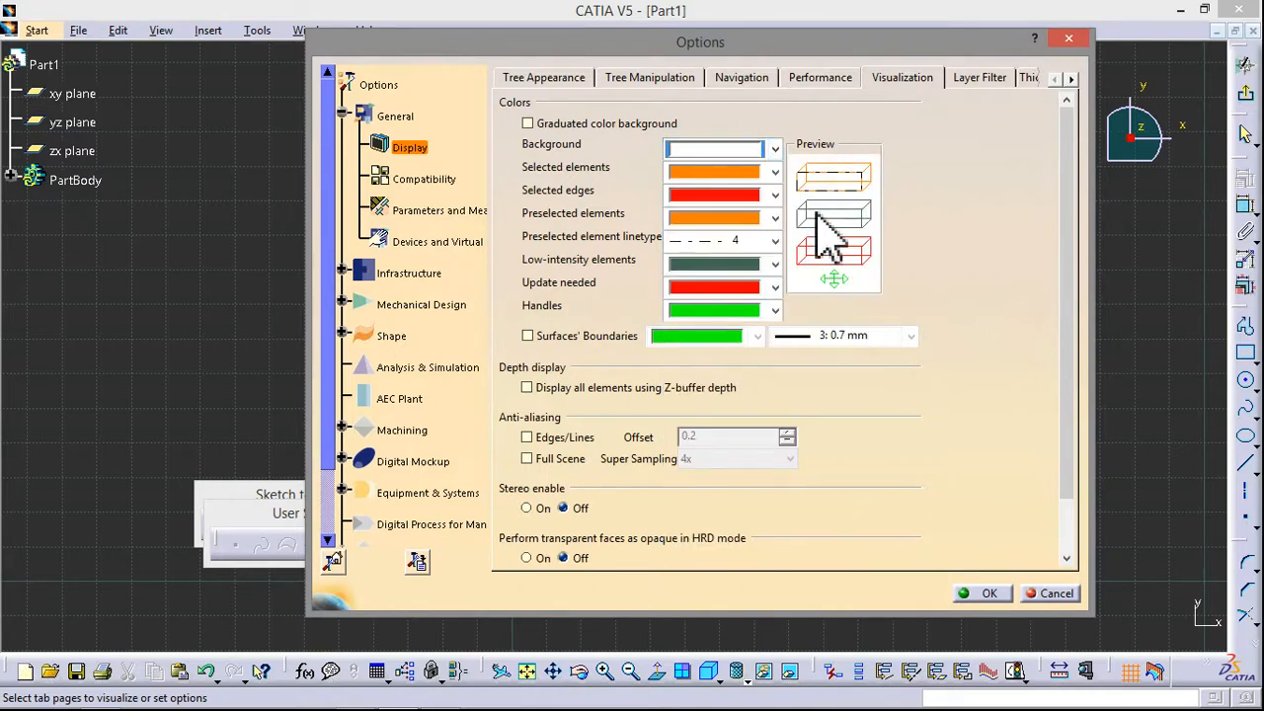
pyautogui.click(774, 150)
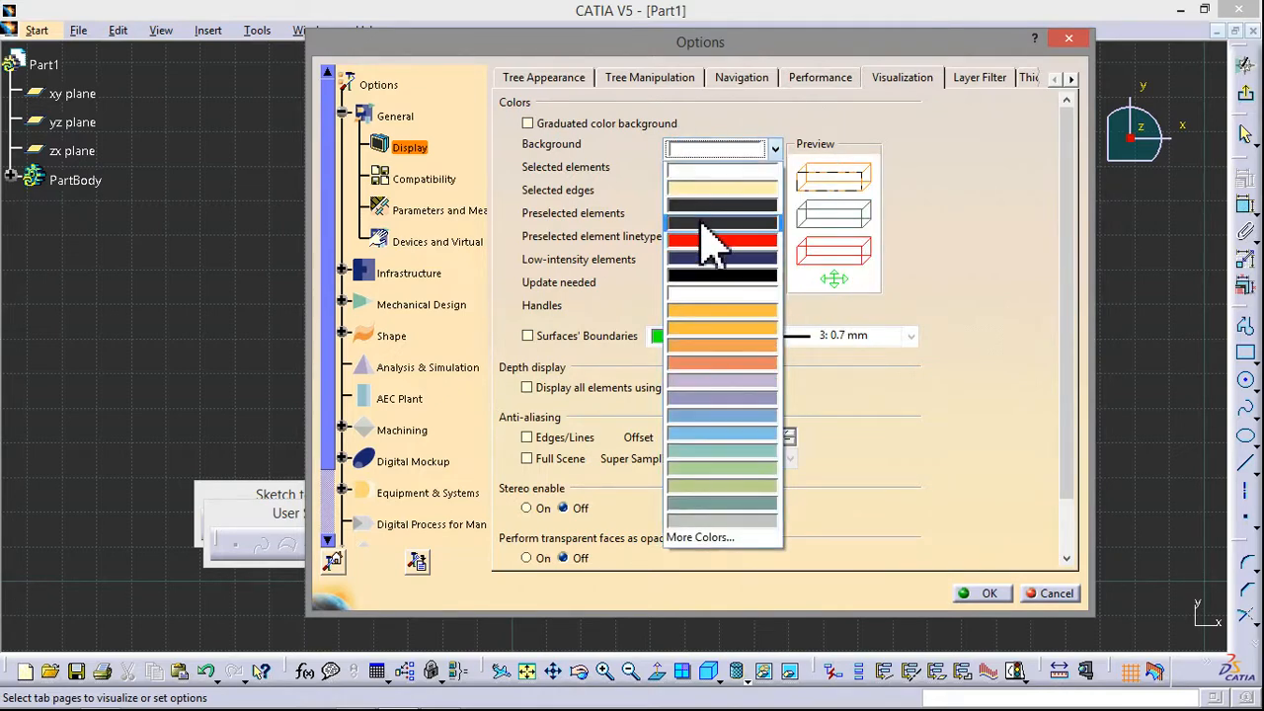
pyautogui.click(721, 158)
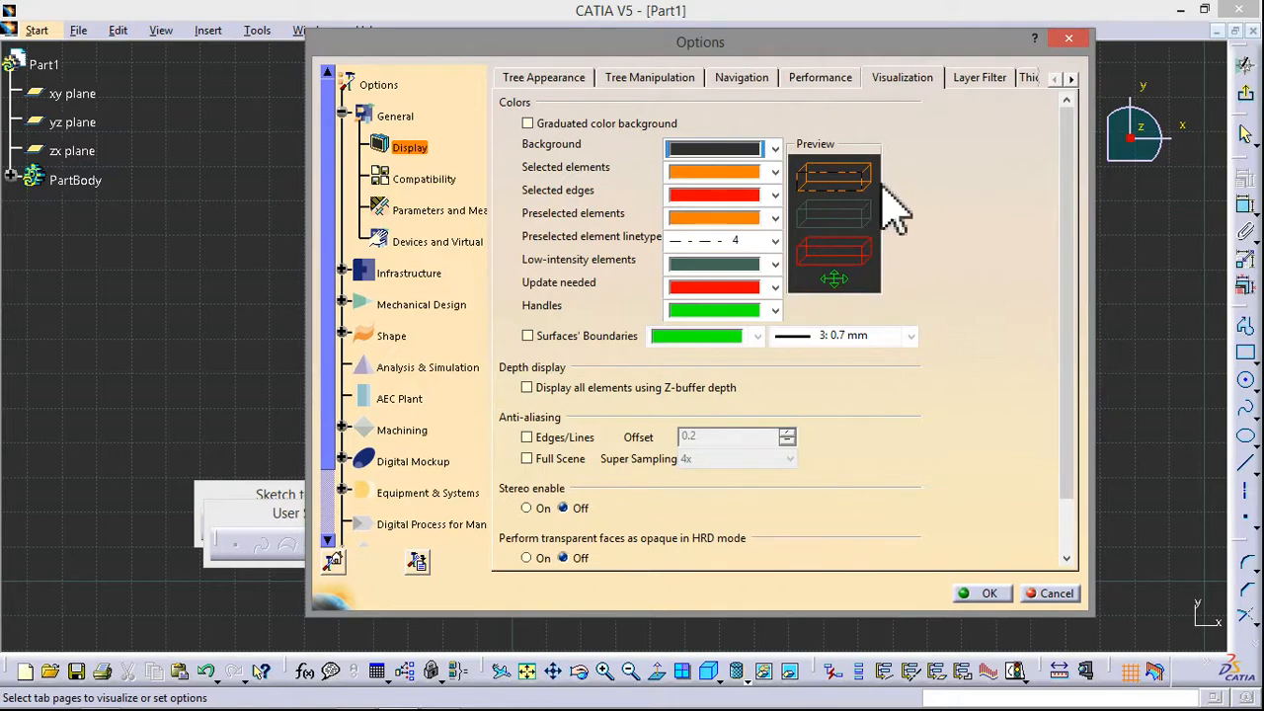
pyautogui.click(775, 148)
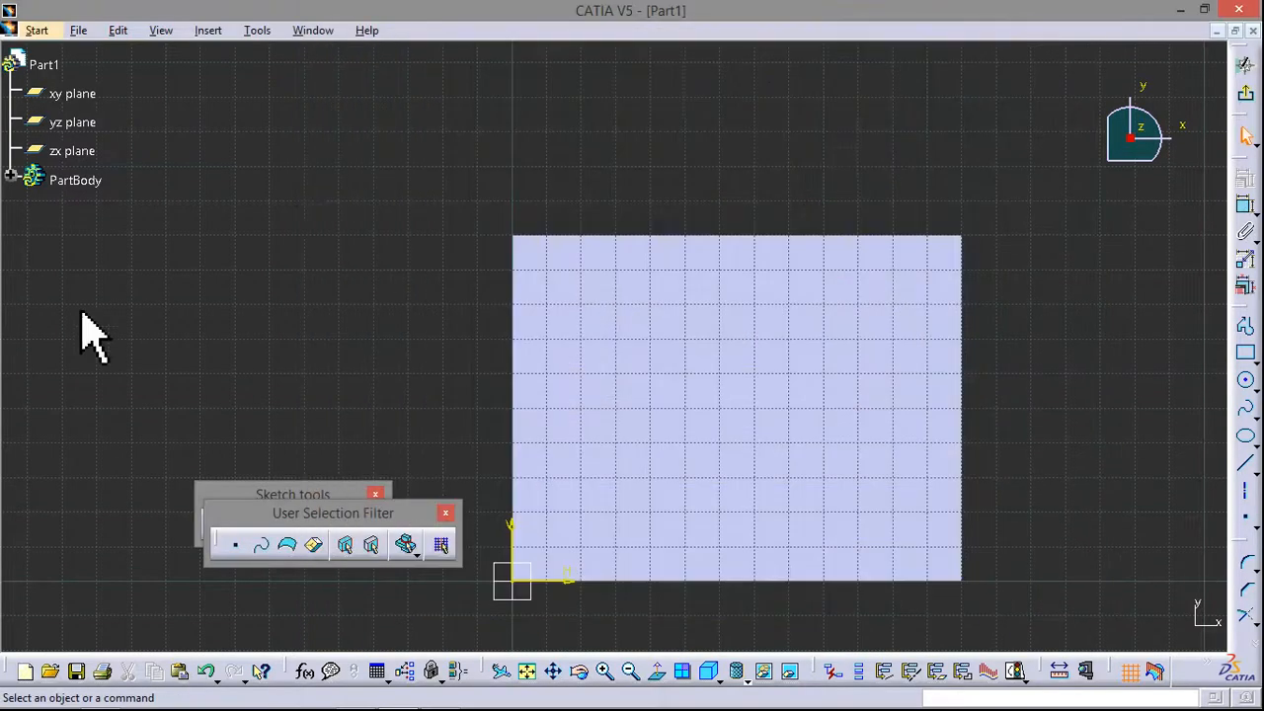
# Step: Confirm Length is Millimeter (mm) in Options > Parameters and Measure > Units
pyautogui.click(257, 29)
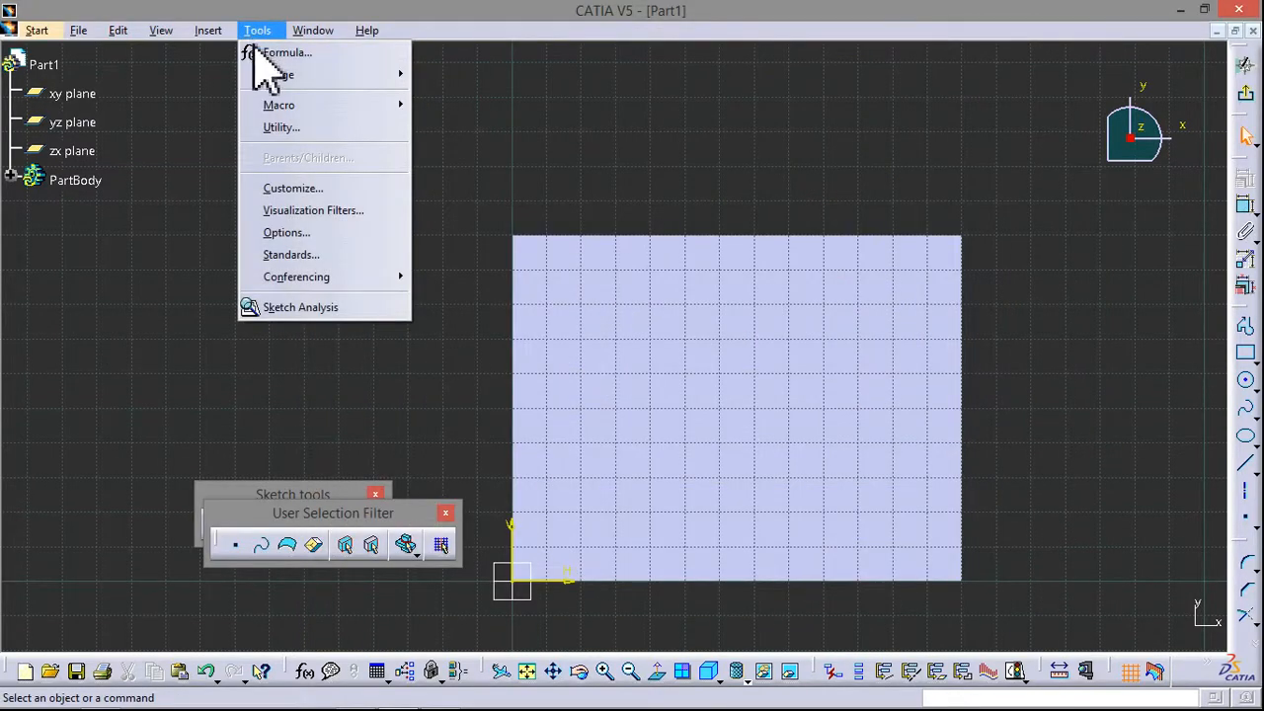
pyautogui.click(286, 233)
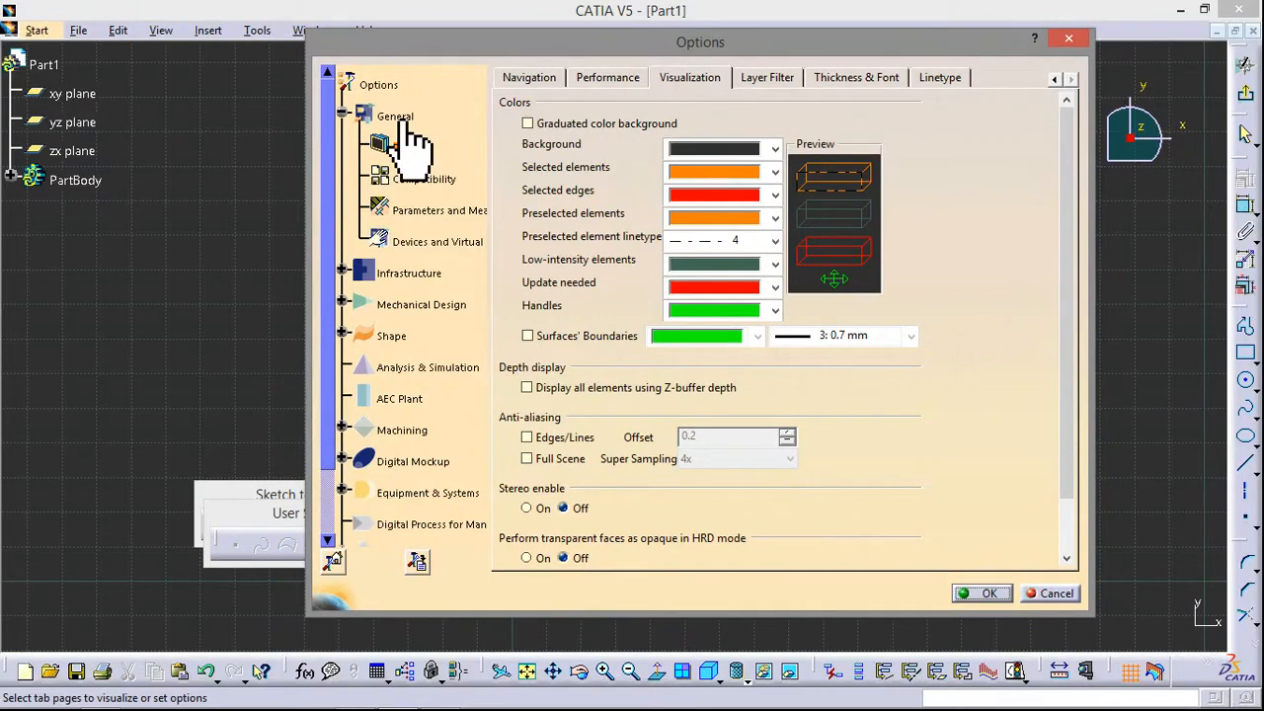
pyautogui.click(438, 209)
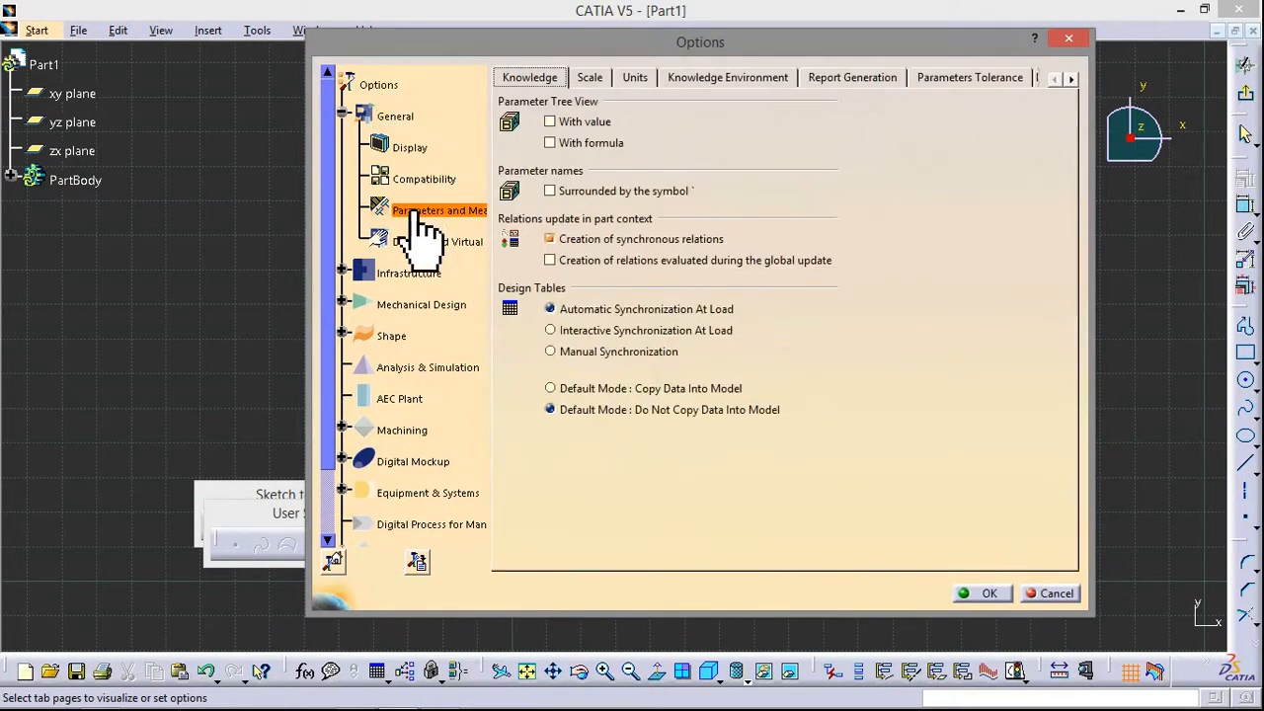
pyautogui.moveTo(652, 95)
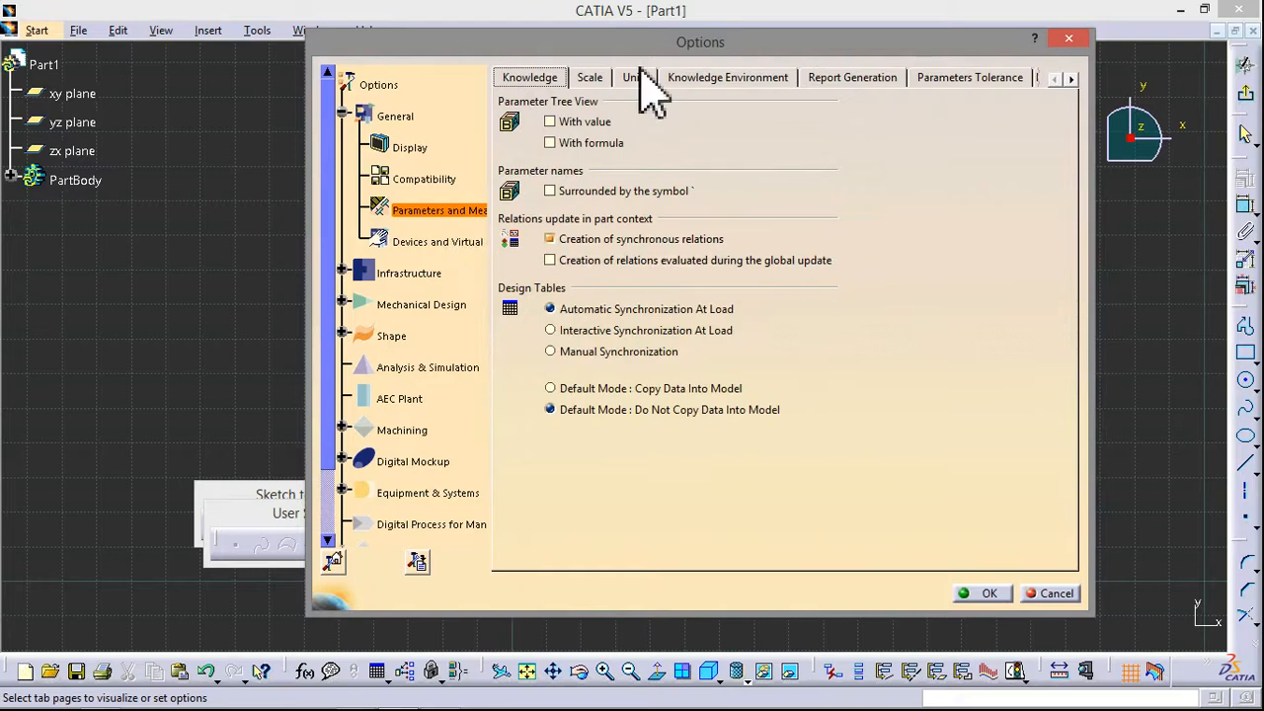
pyautogui.click(634, 77)
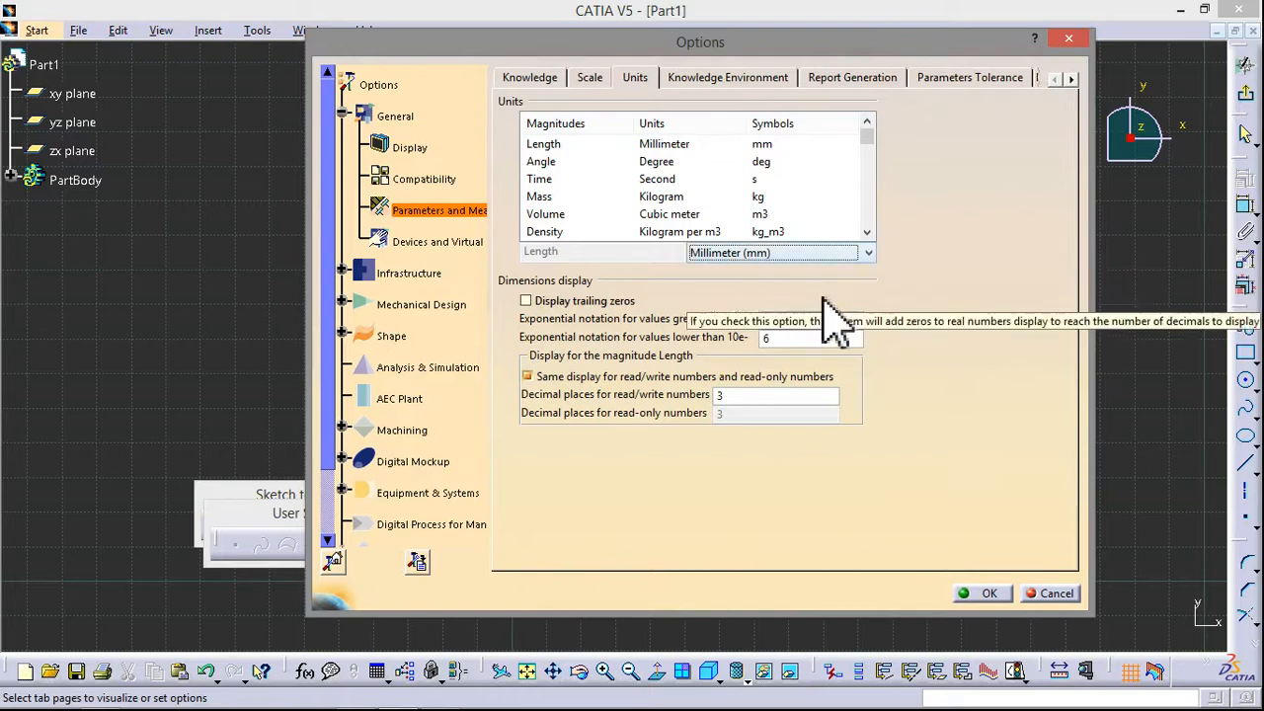
pyautogui.moveTo(912, 300)
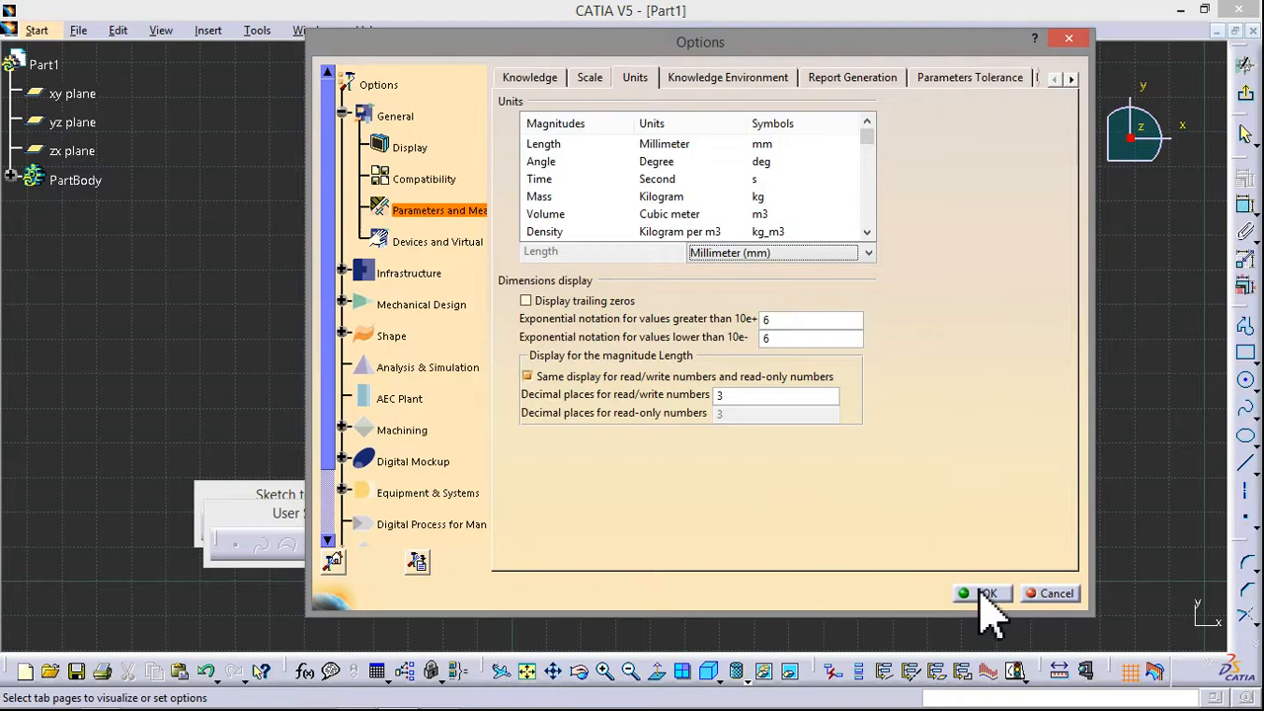
pyautogui.click(987, 592)
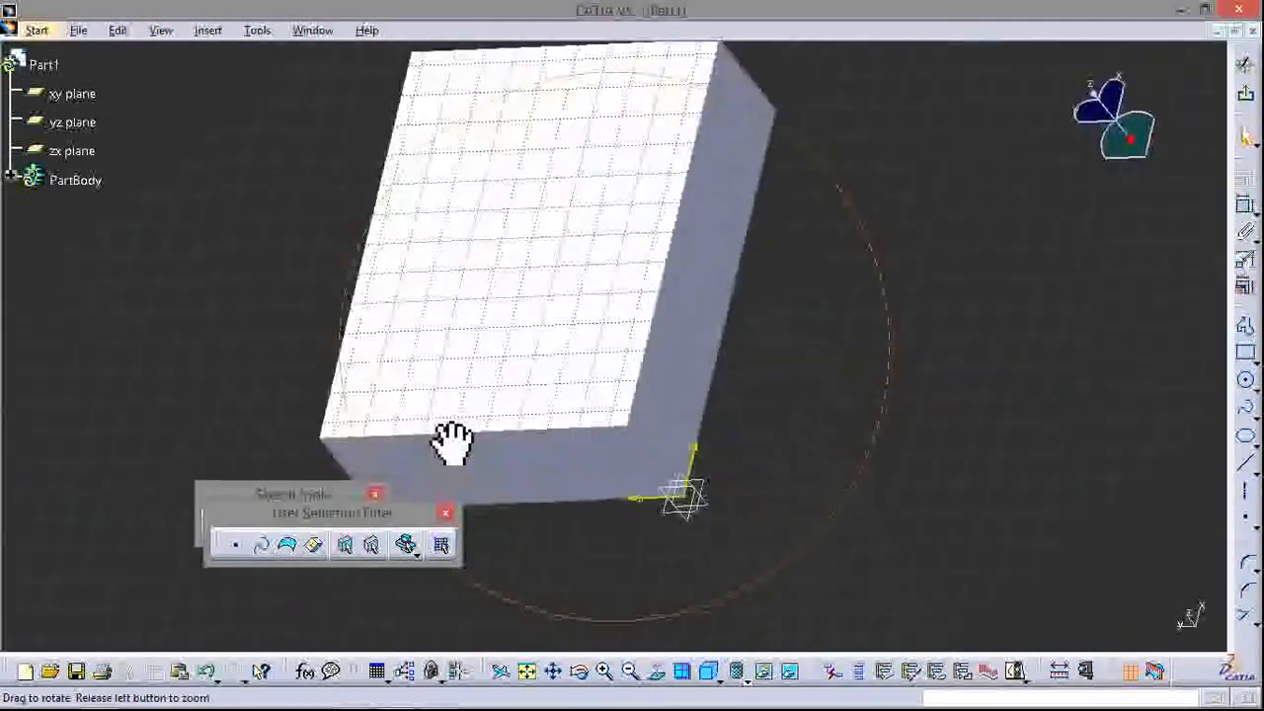
# Step: Rotate the block in 3D until its top face and two side faces are visible
pyautogui.moveTo(454, 439); pyautogui.dragTo(326, 293)
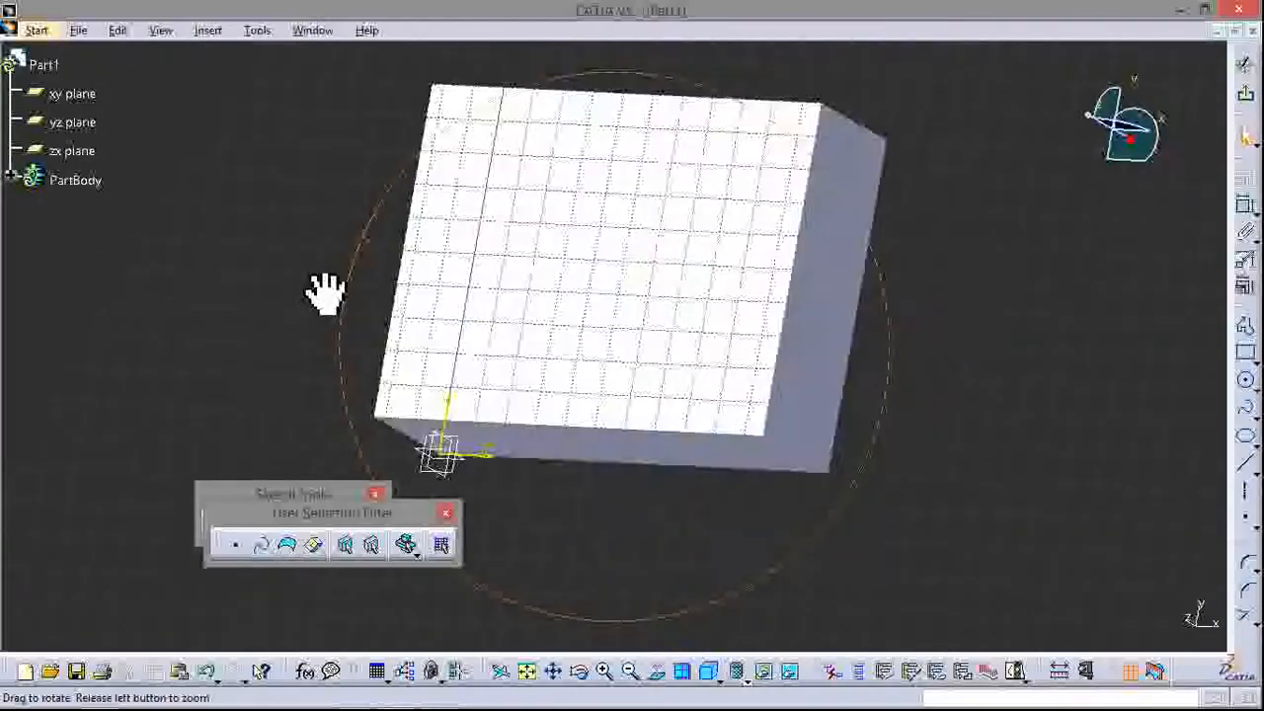
pyautogui.moveTo(326, 296); pyautogui.dragTo(415, 356)
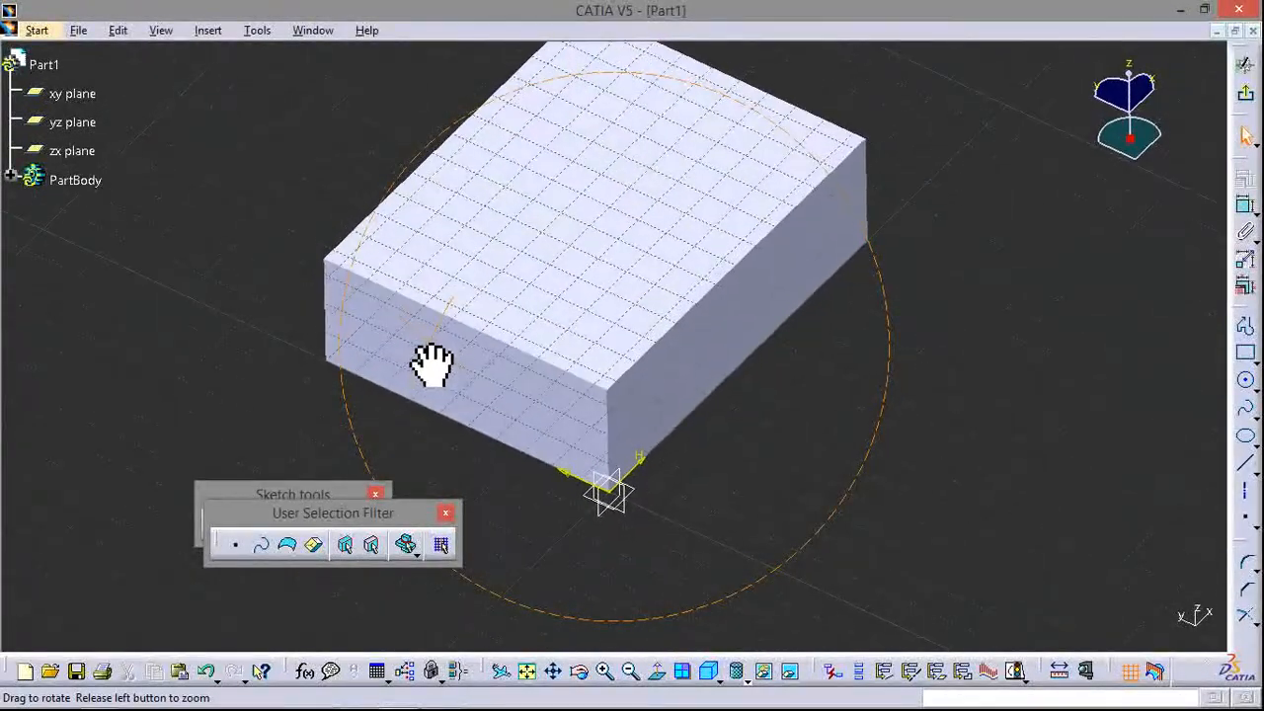
pyautogui.moveTo(431, 365); pyautogui.dragTo(462, 344)
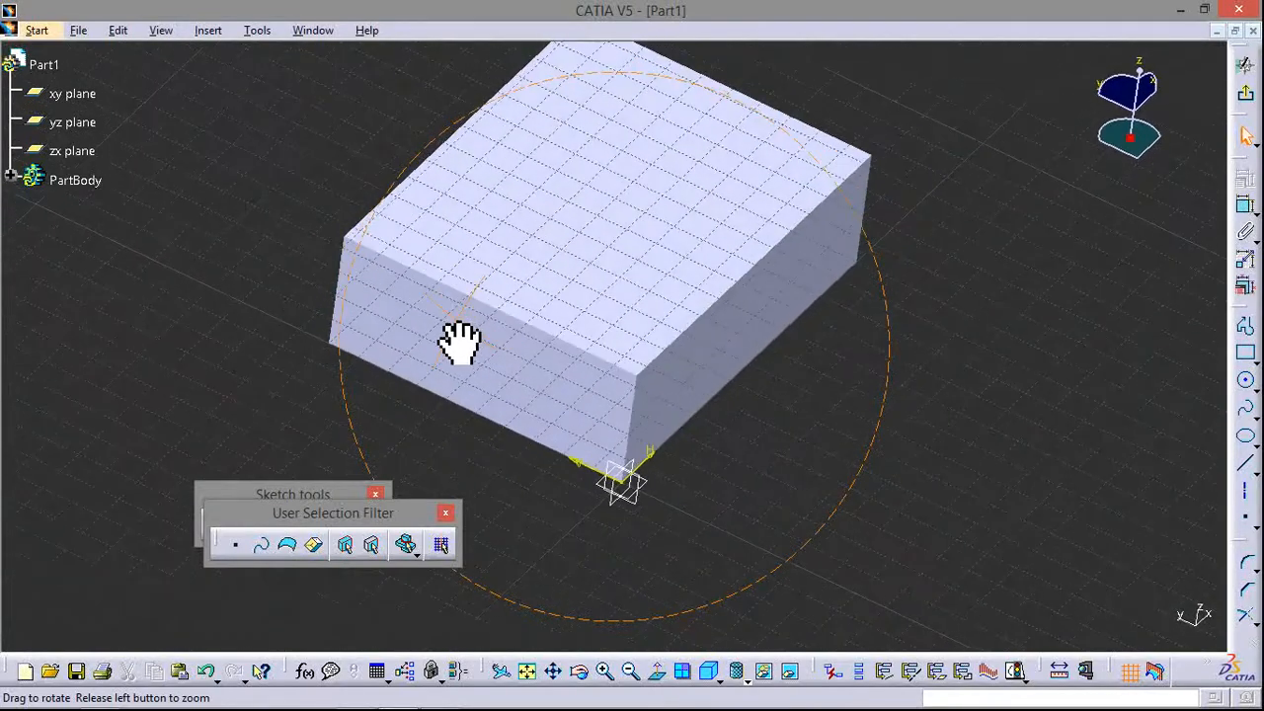